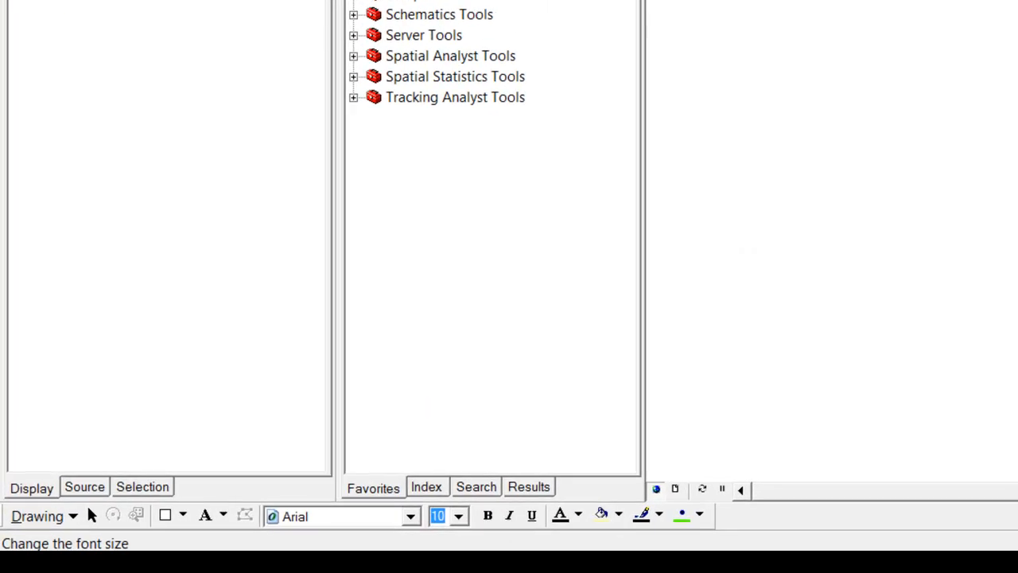
# Switch the ArcToolbox window to keyword search to look up the Make tools
pyautogui.click(426, 487)
pyautogui.write('make')
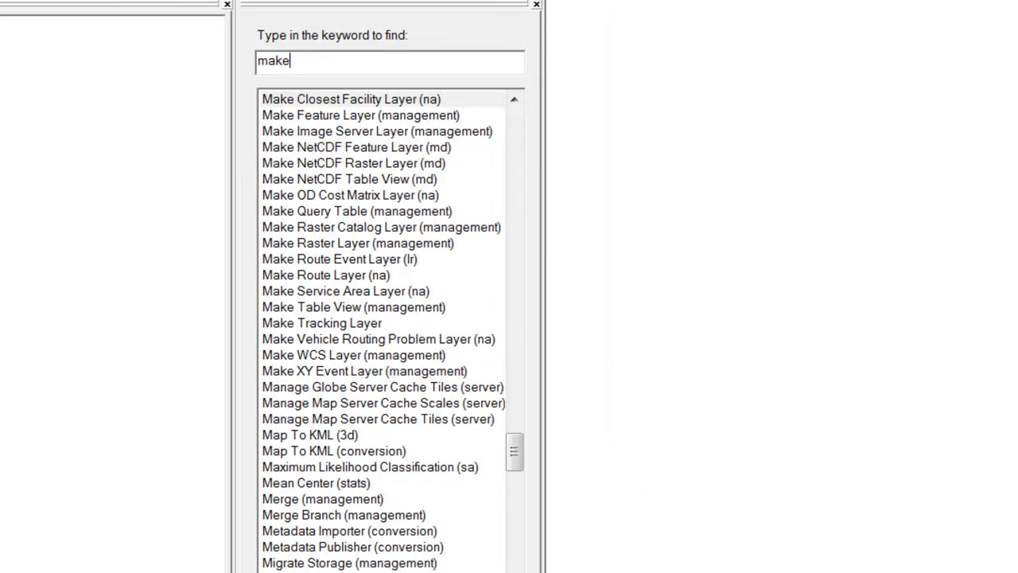
pyautogui.moveTo(358, 188)
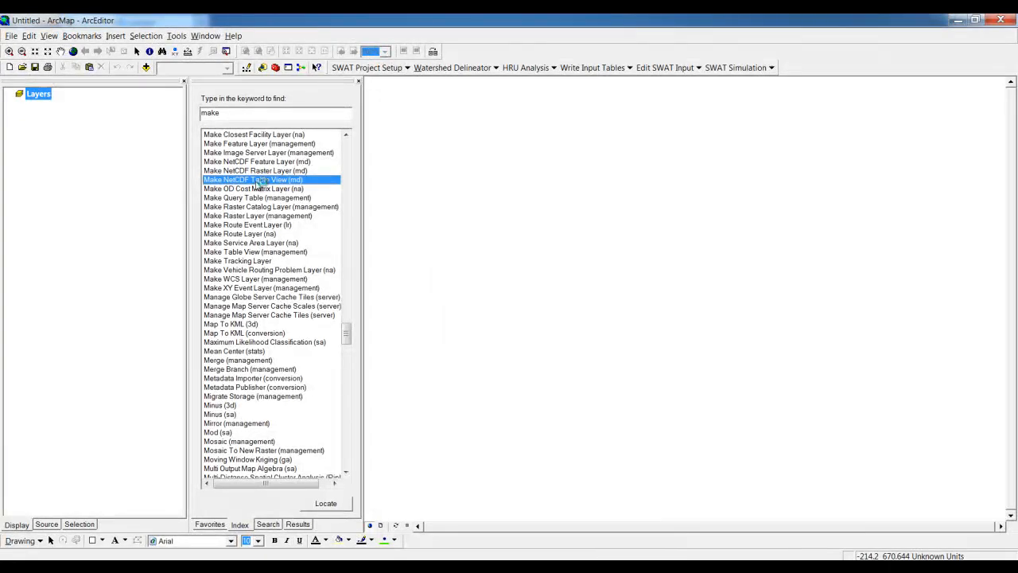
# Start the Make NetCDF Table View tool and browse for precip.DMI.HC1.nc as input
pyautogui.doubleClick(255, 178)
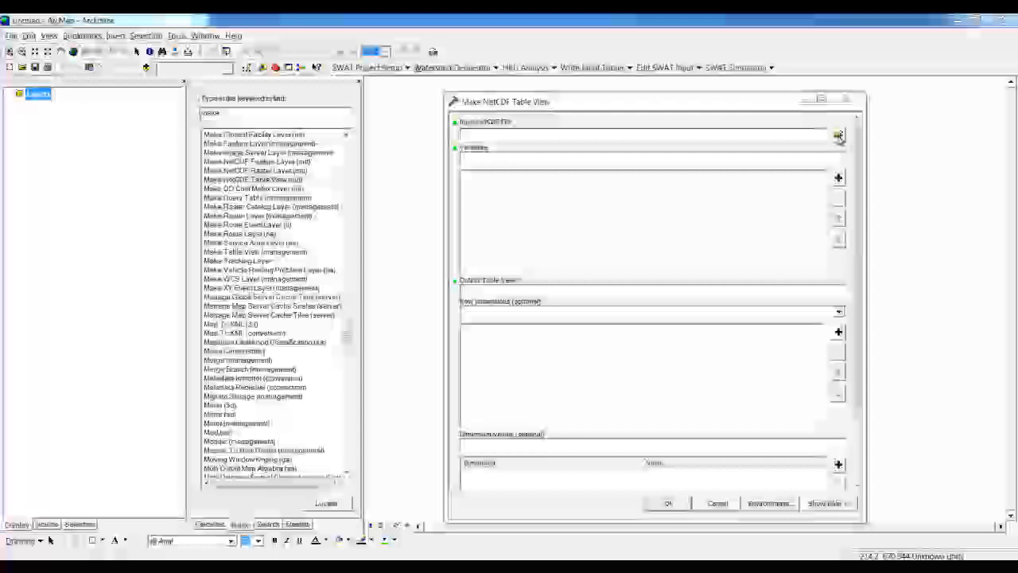
pyautogui.click(839, 133)
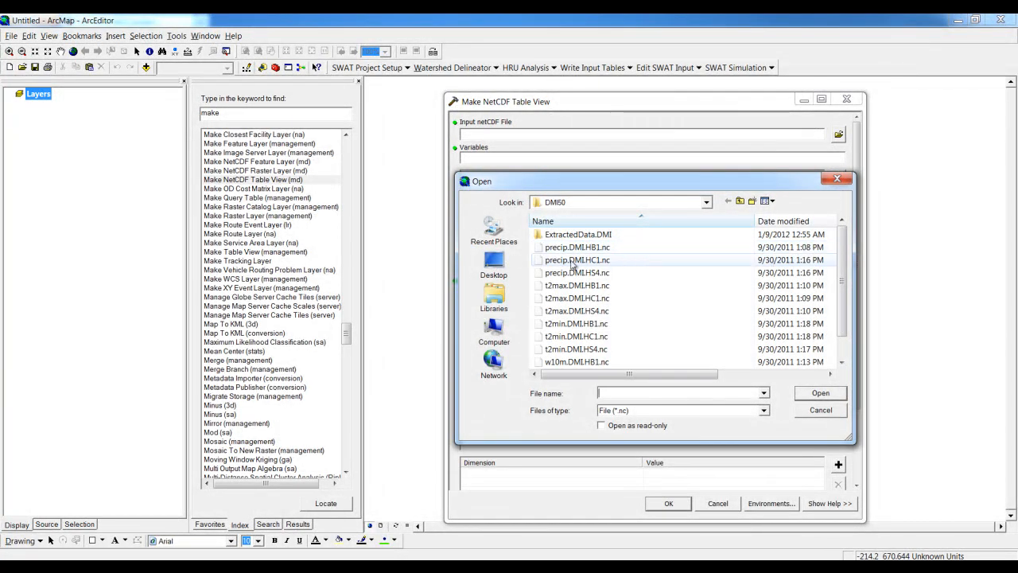
pyautogui.moveTo(576, 261)
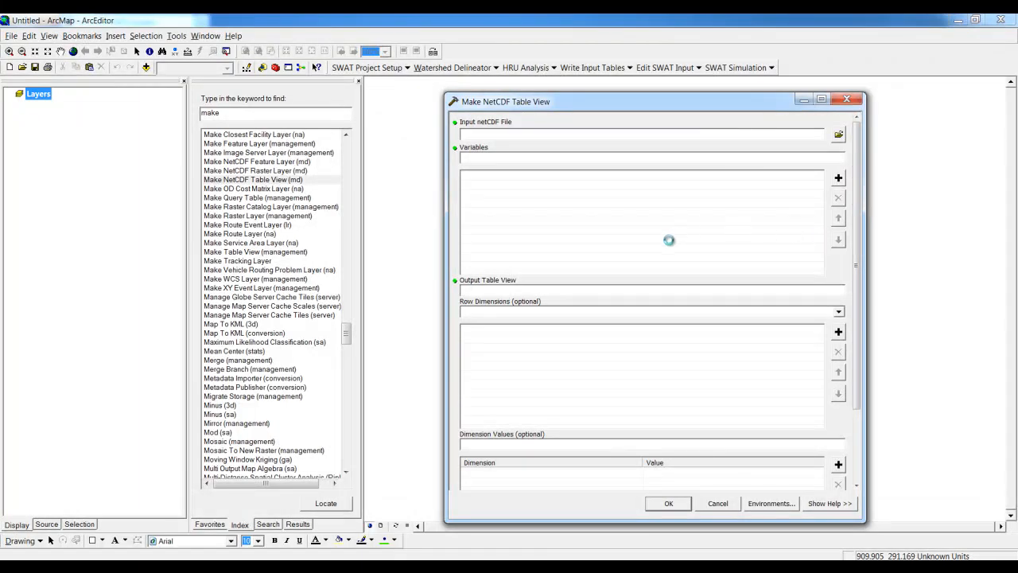
# Choose precip as the table variable with time as the row dimension
pyautogui.click(837, 134)
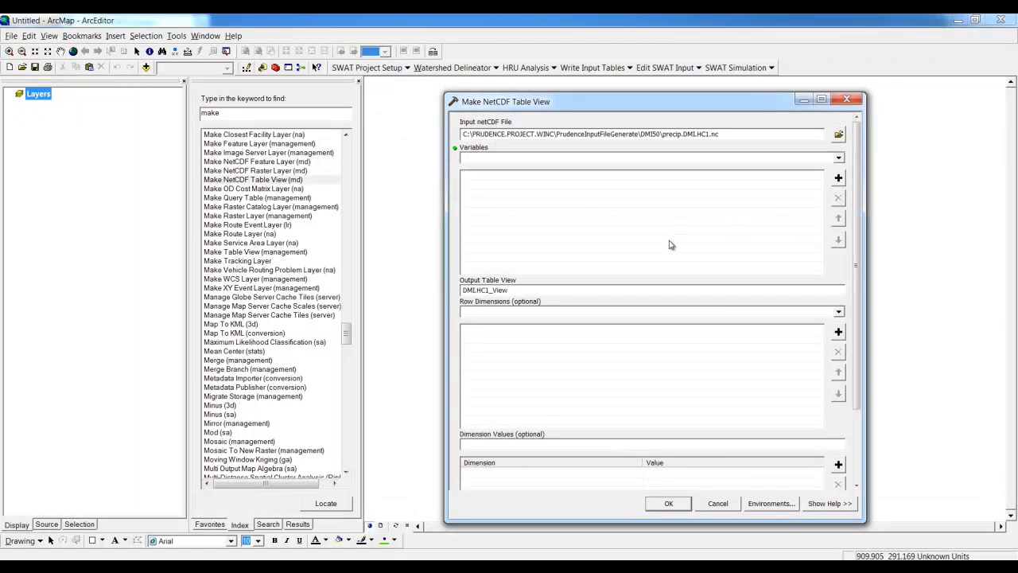
pyautogui.click(839, 158)
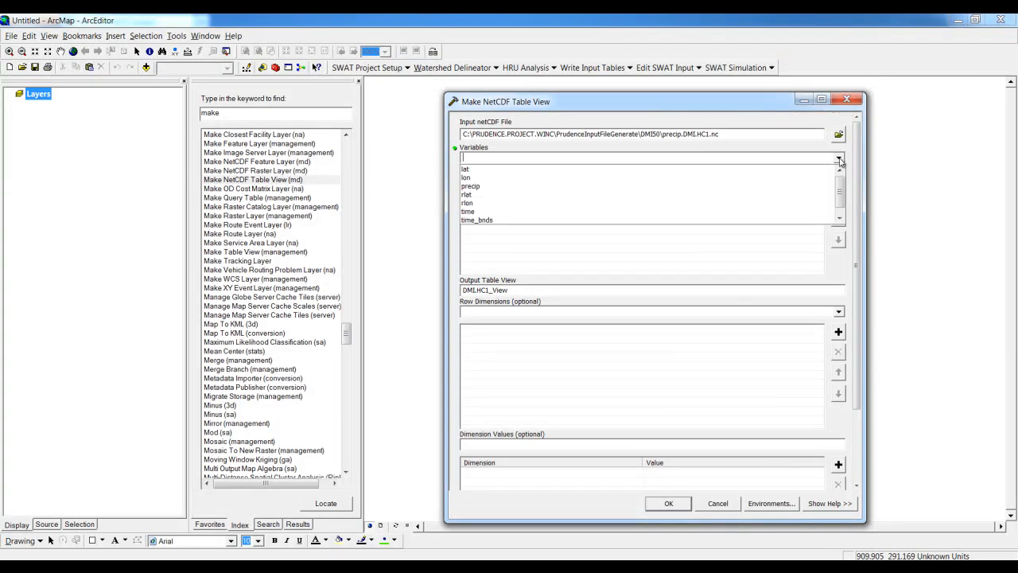
pyautogui.click(471, 184)
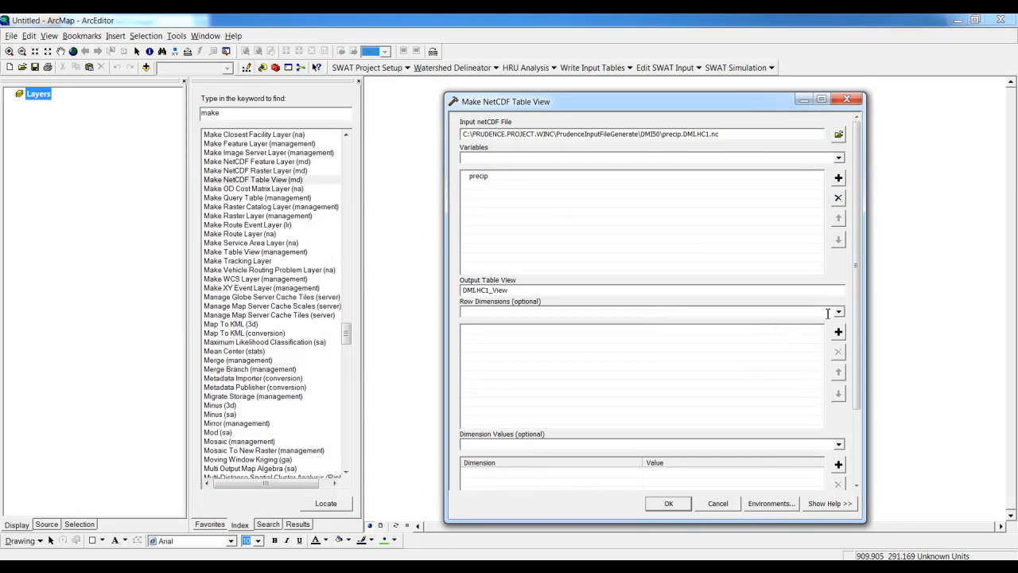
pyautogui.click(837, 310)
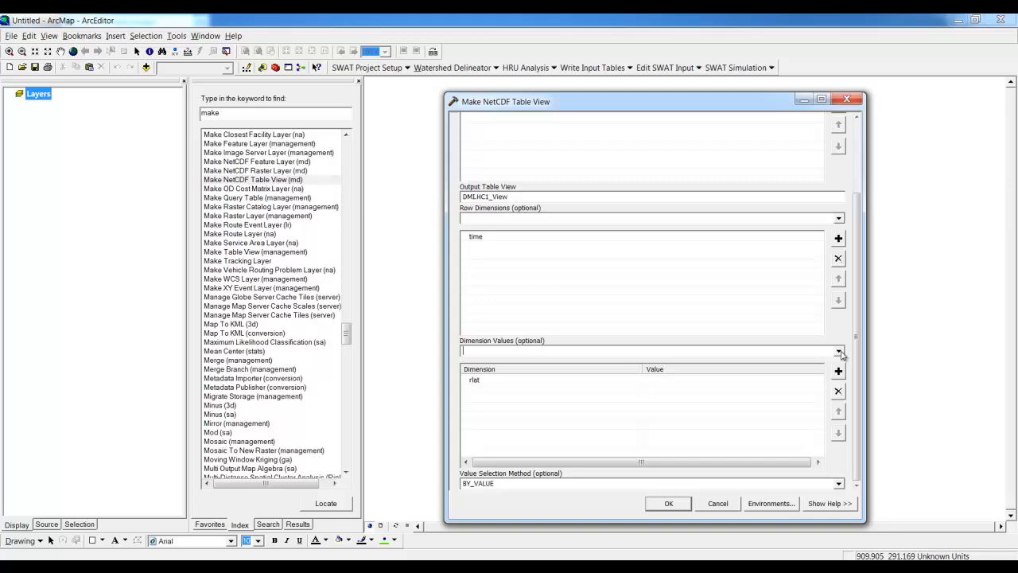
# Fix dimension values rlat -17.76 and rlon -27.37 and run the tool
pyautogui.click(837, 371)
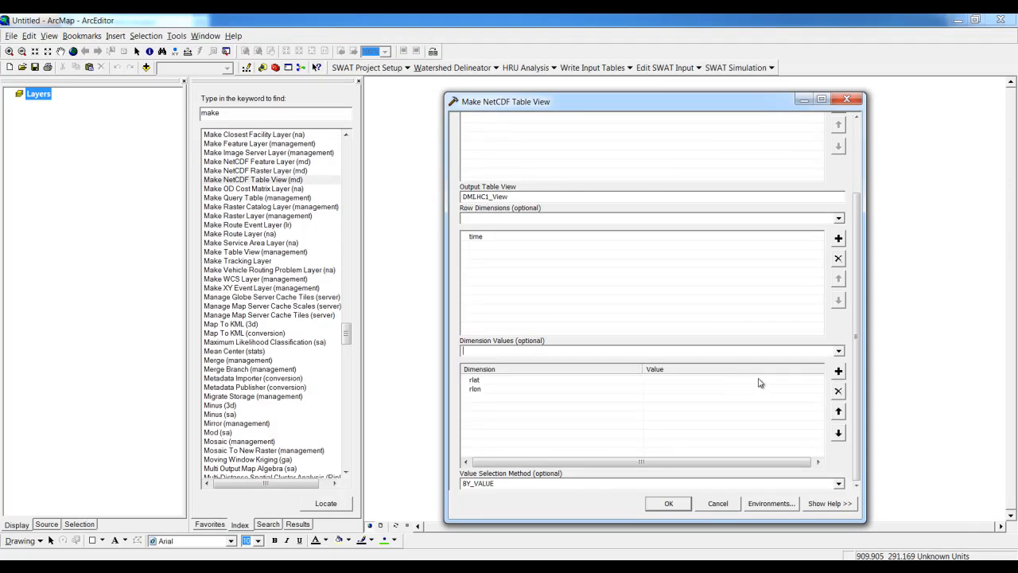
pyautogui.click(818, 382)
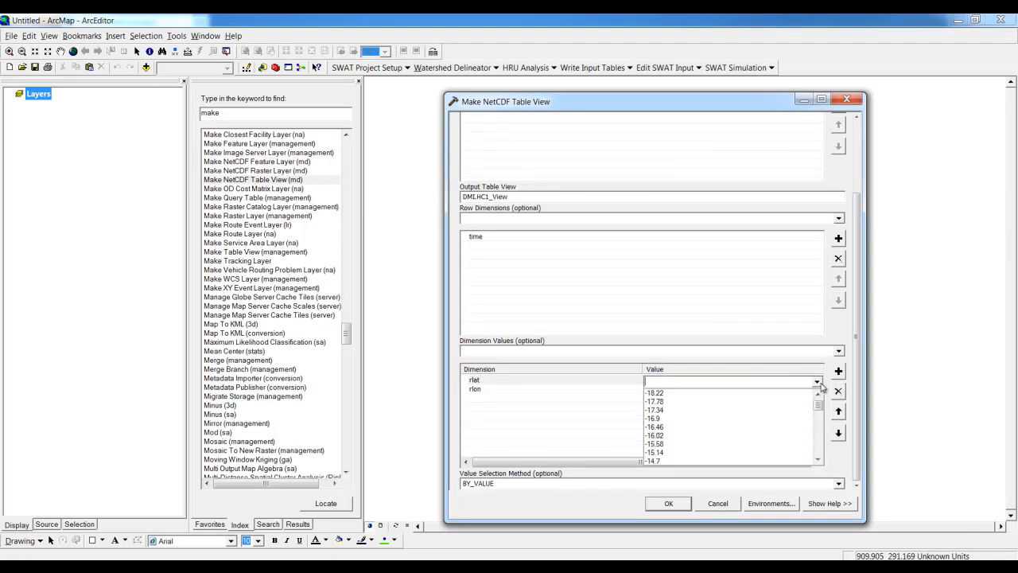
pyautogui.click(655, 401)
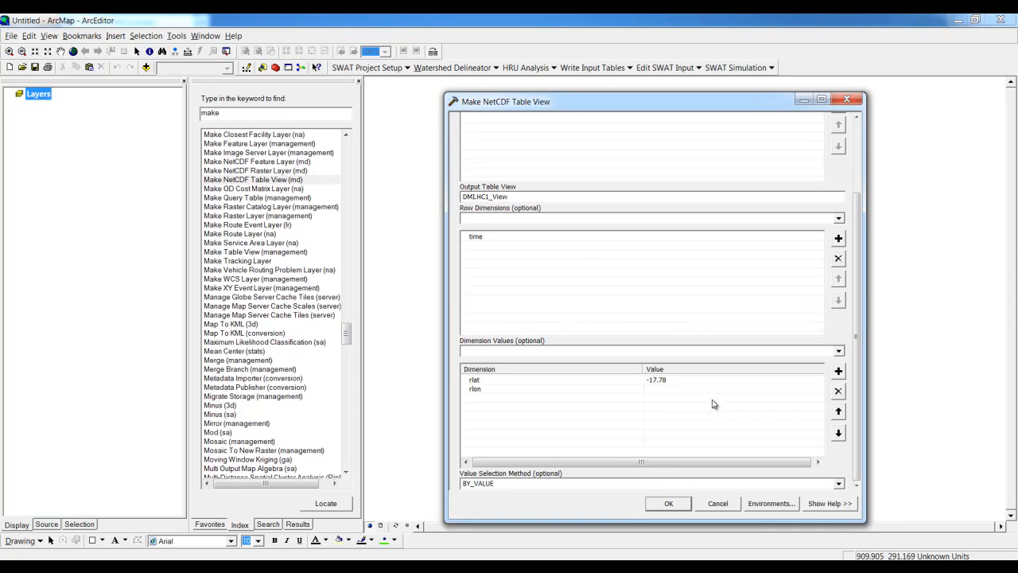
pyautogui.click(818, 391)
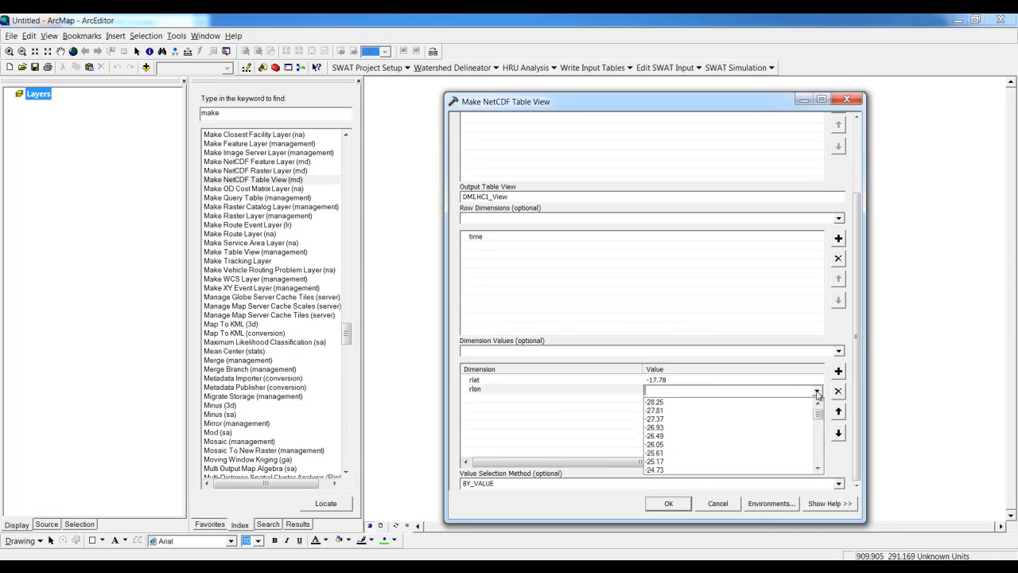
pyautogui.click(656, 419)
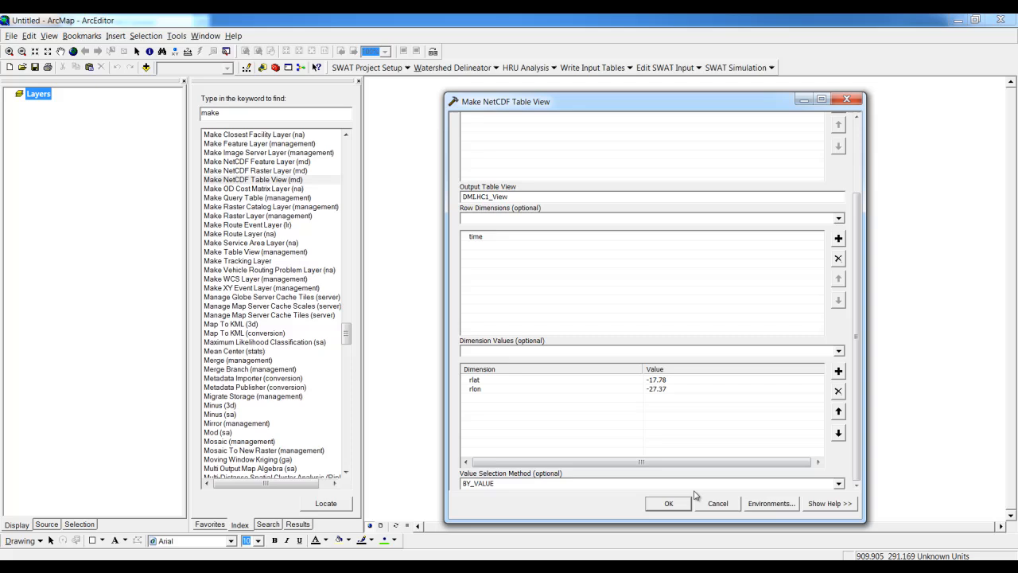
pyautogui.click(669, 503)
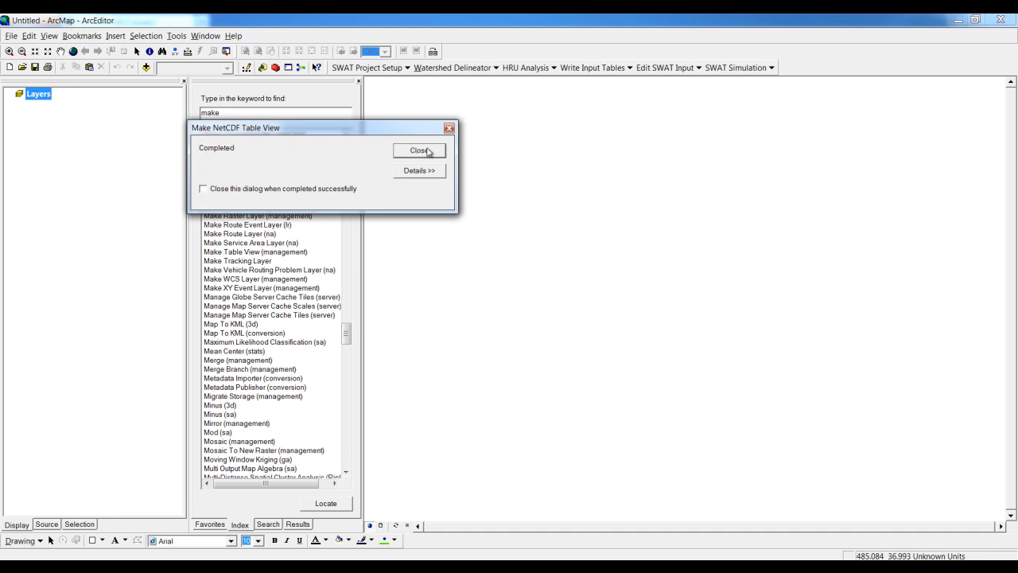
# Dismiss the tool's Completed dialog before viewing DMIHC1_View
pyautogui.click(421, 150)
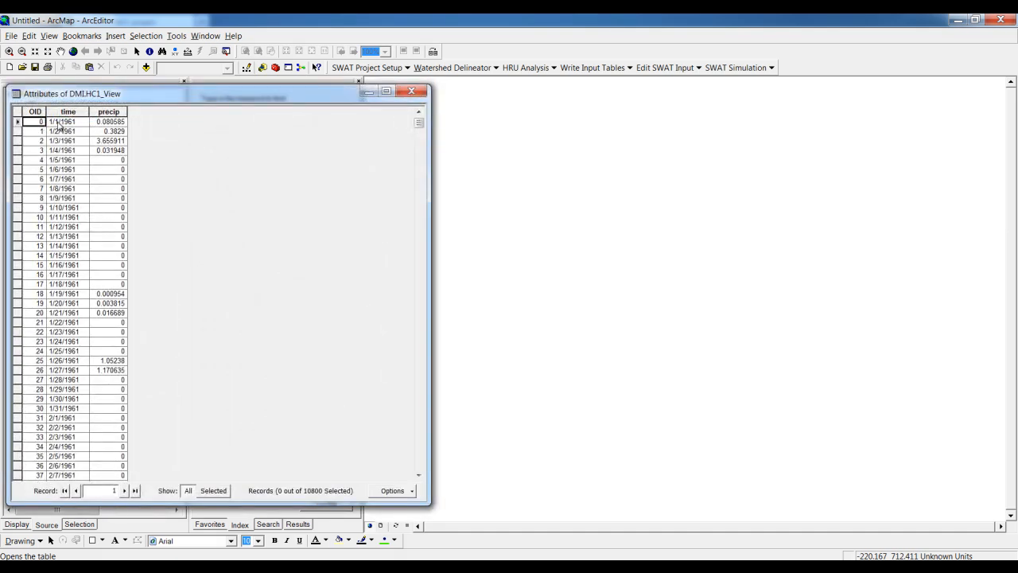
pyautogui.click(109, 121)
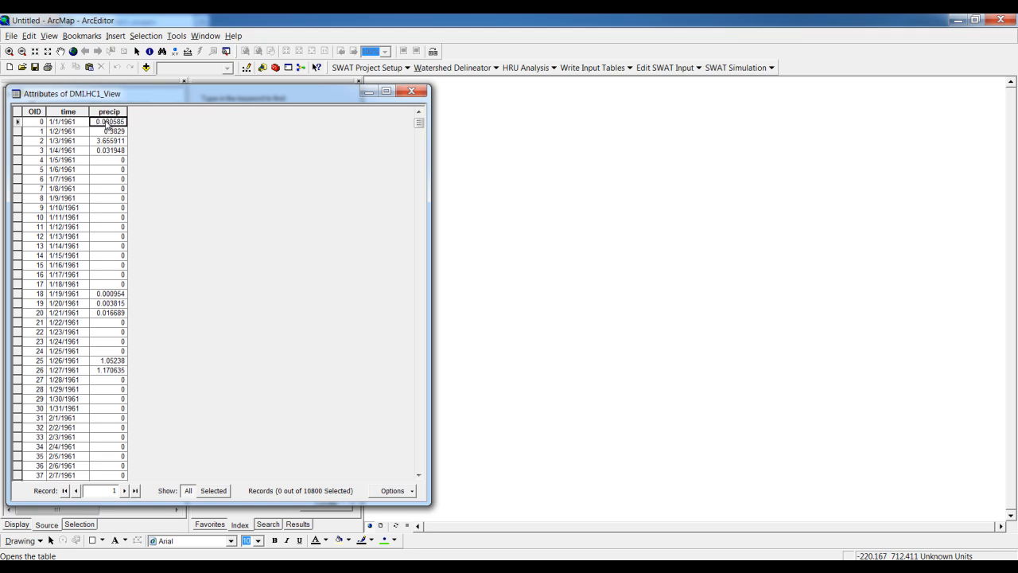
pyautogui.click(66, 130)
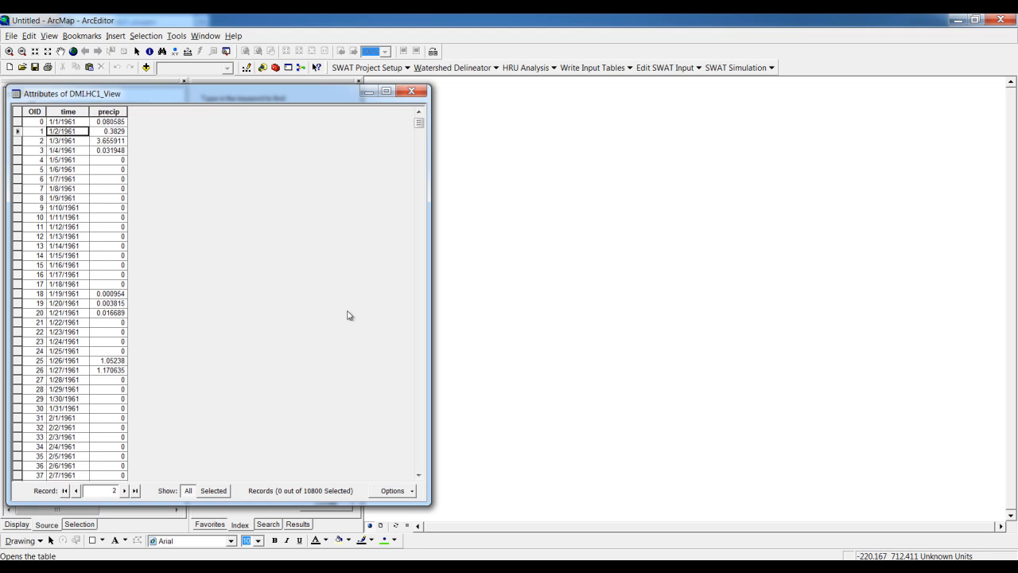
pyautogui.scroll(-3)
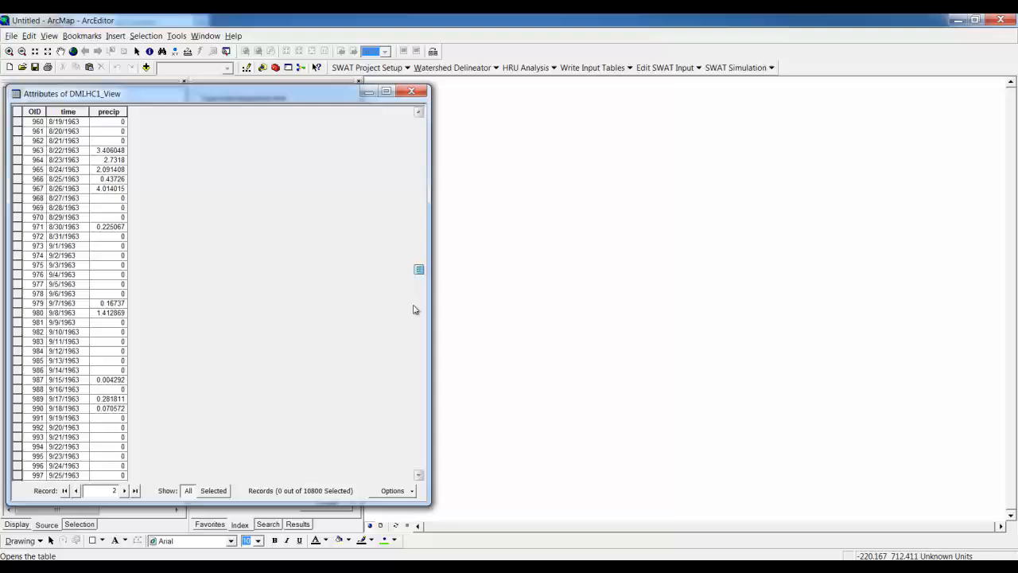
pyautogui.scroll(-3)
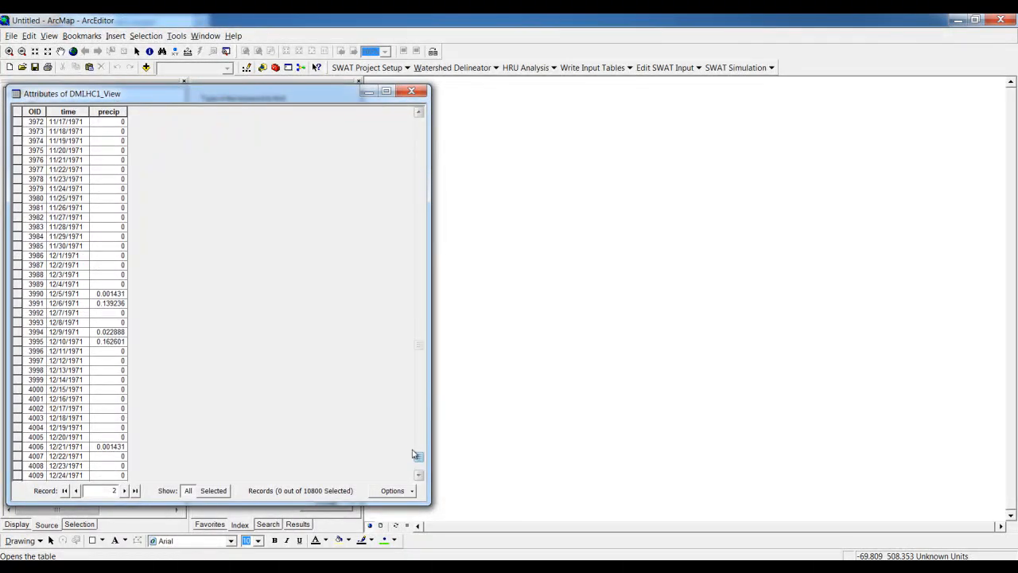
pyautogui.scroll(-3)
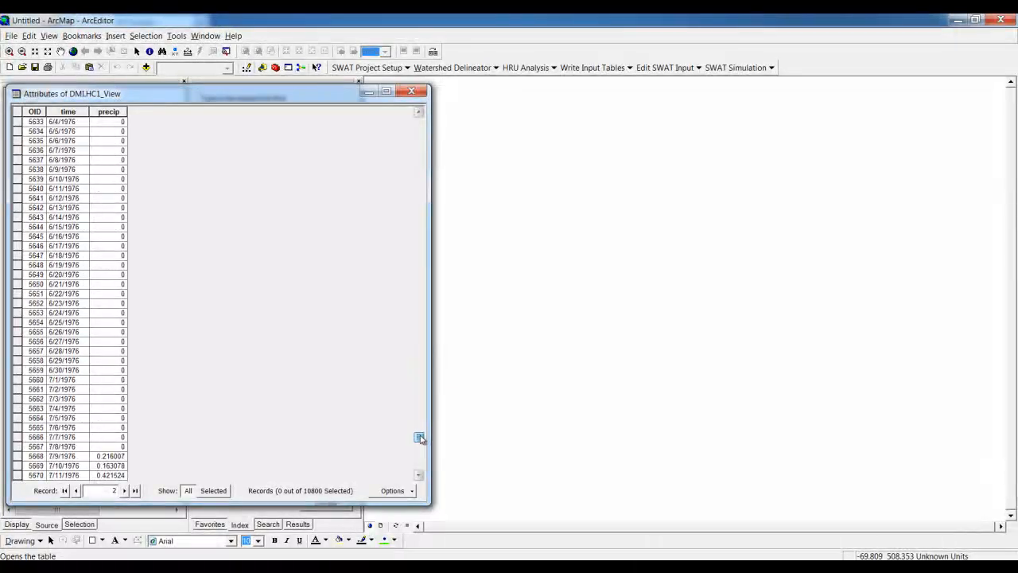
pyautogui.scroll(-3)
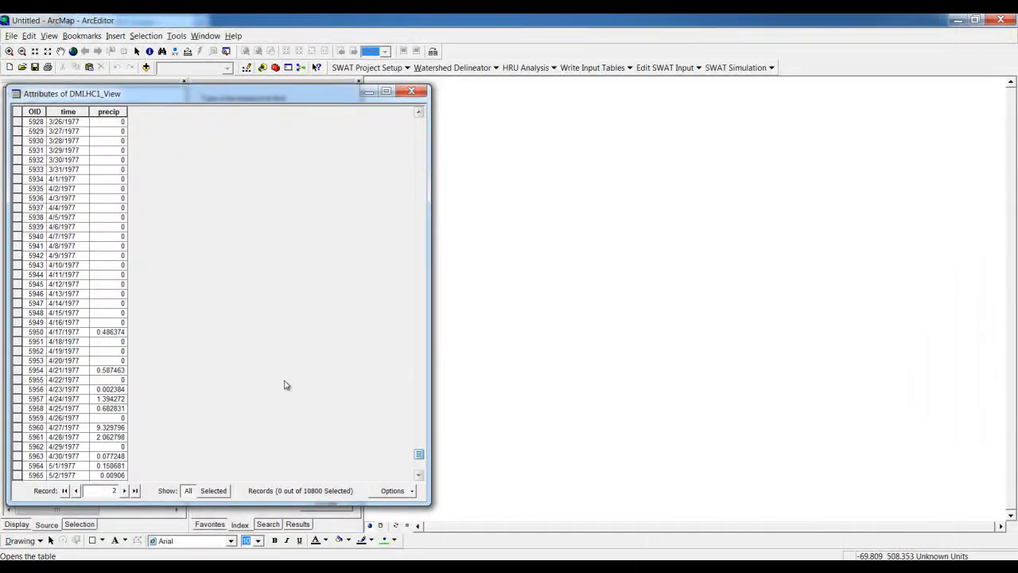
pyautogui.scroll(-3)
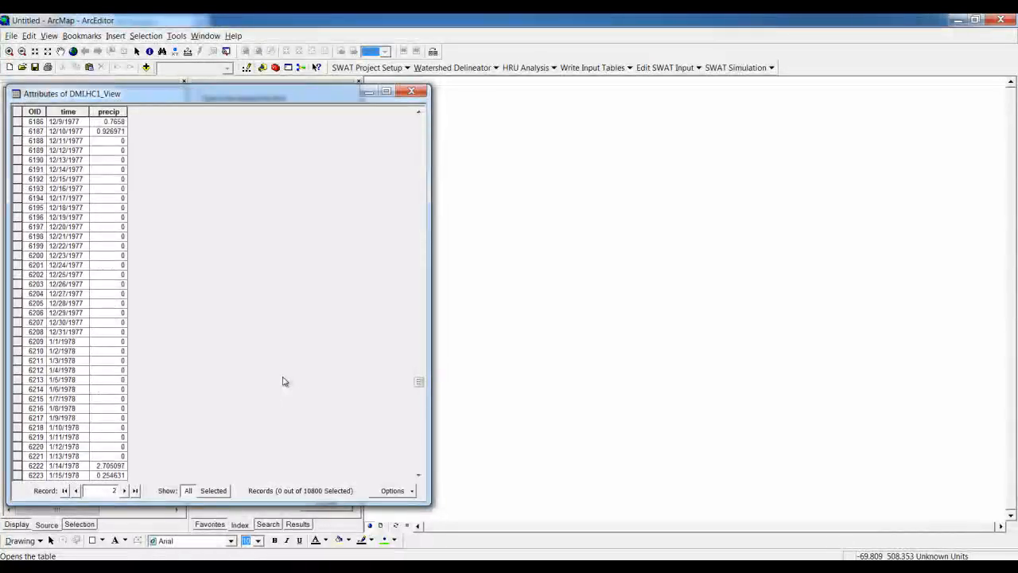
pyautogui.scroll(-3)
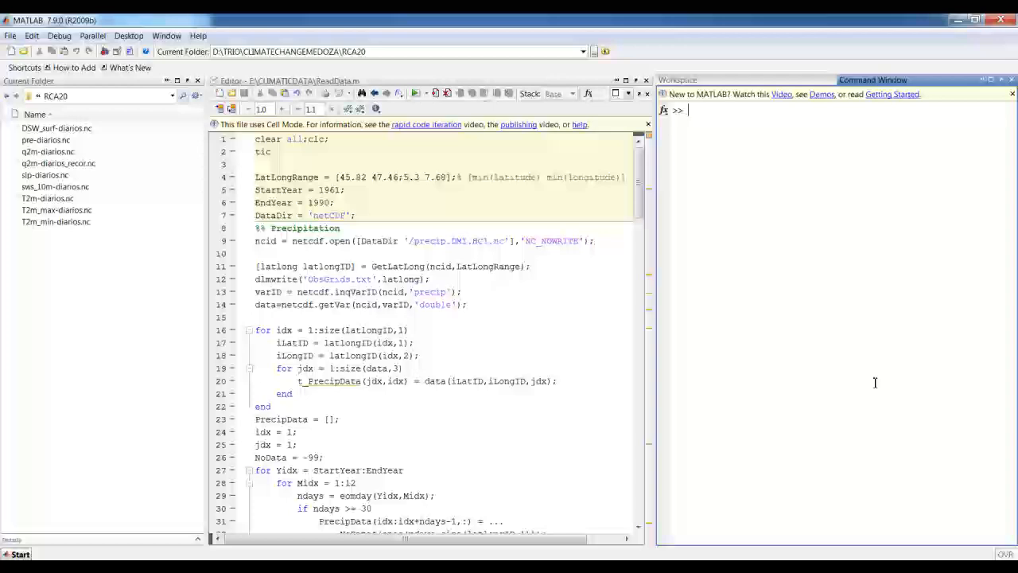
# Run help netcdf and scroll through the listed netCDF library functions
pyautogui.write('help ne')
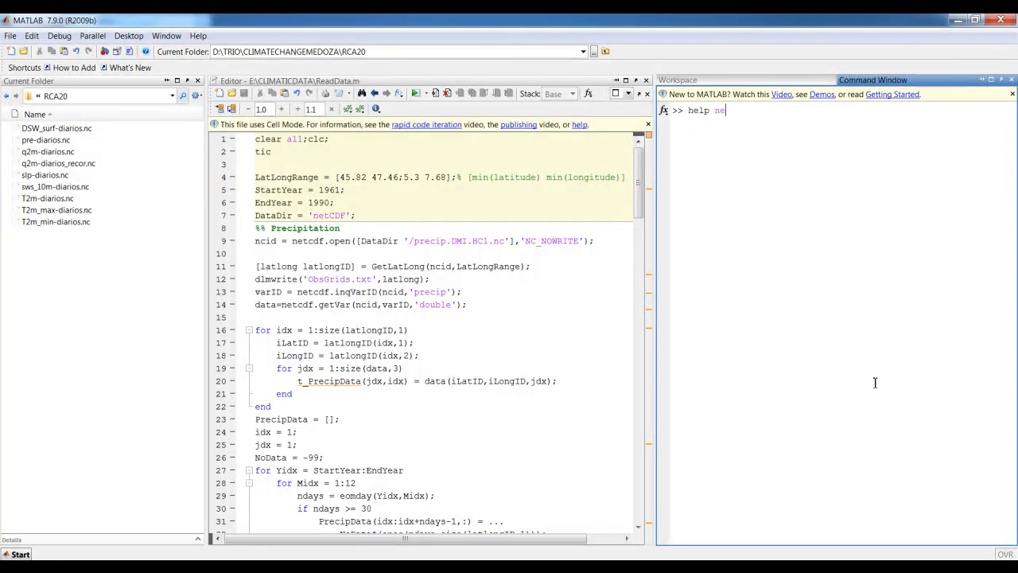
pyautogui.press('Return')
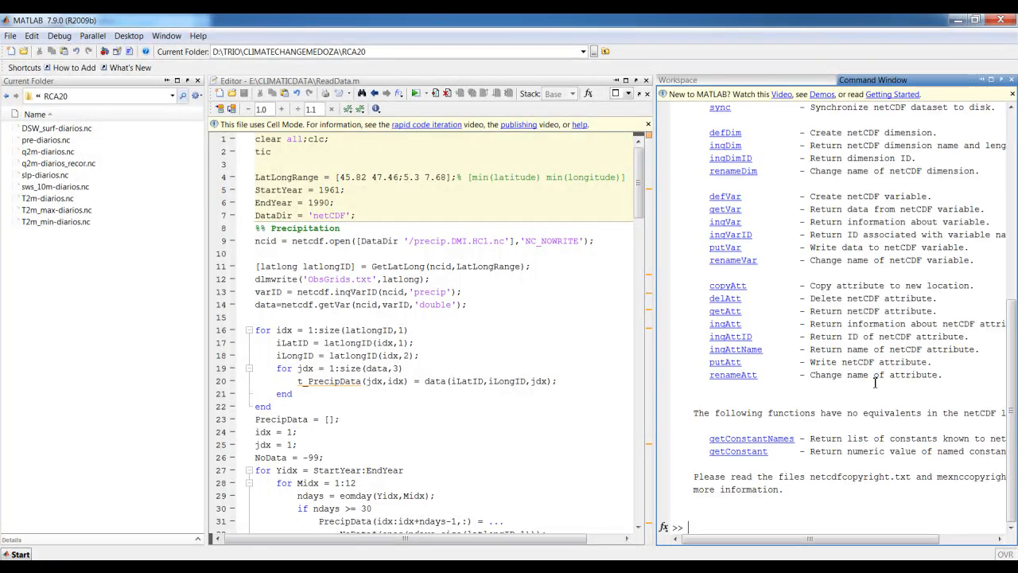
pyautogui.scroll(3)
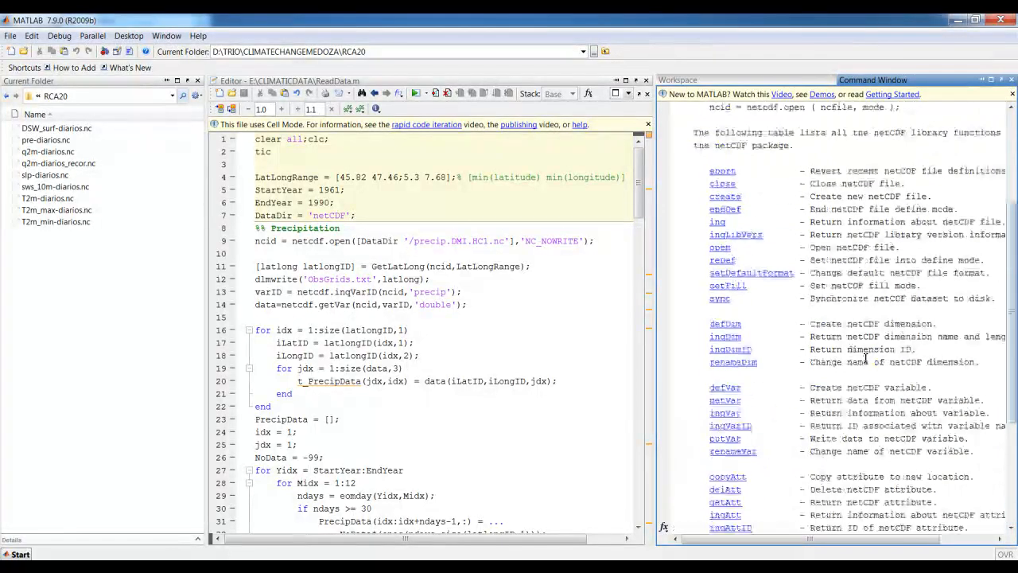
pyautogui.scroll(3)
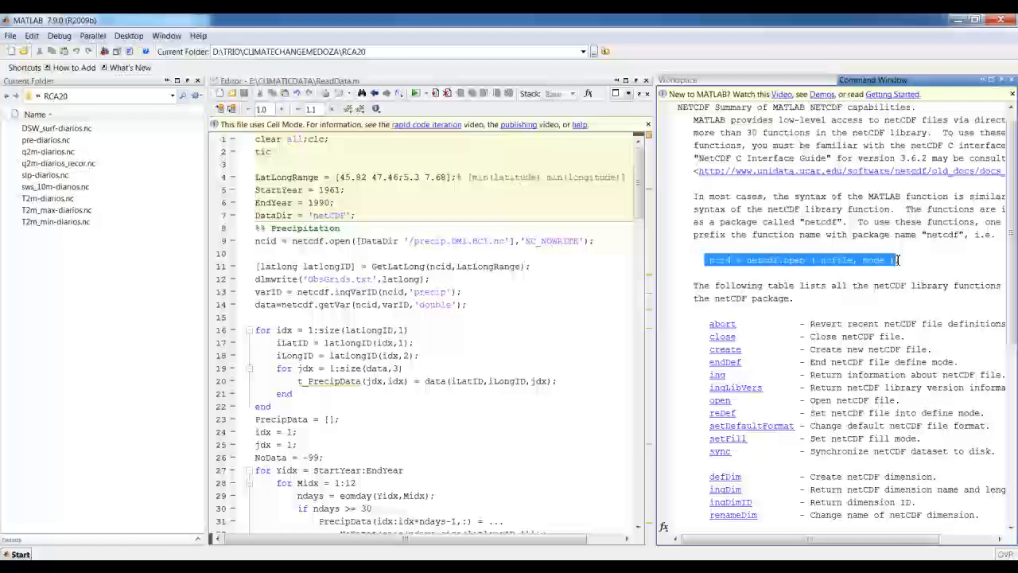
pyautogui.scroll(-3)
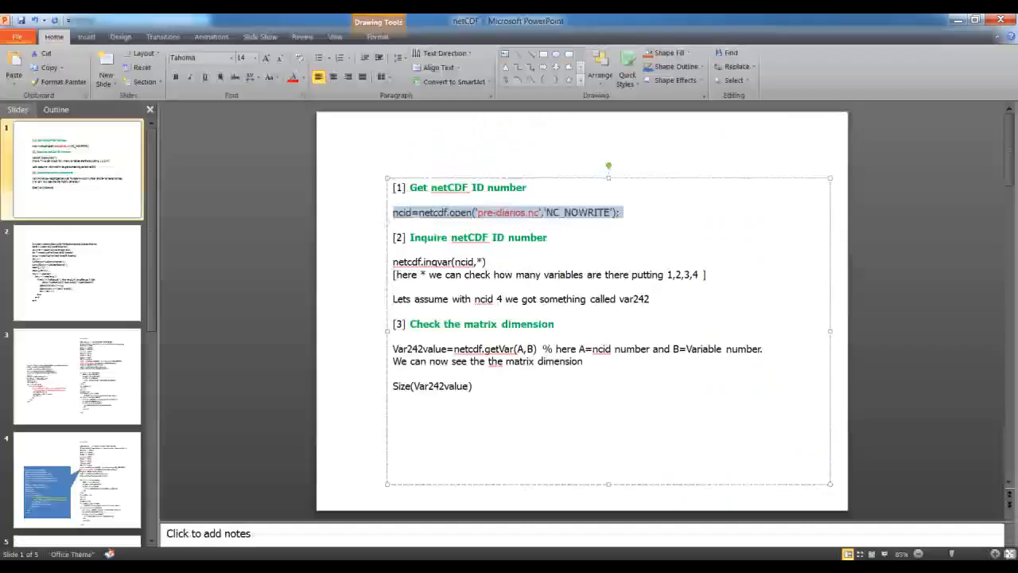
# Select the ncid=netcdf.open('pre-diarios.nc','NC_NOWRITE') line on the slide for copying
pyautogui.doubleClick(439, 261)
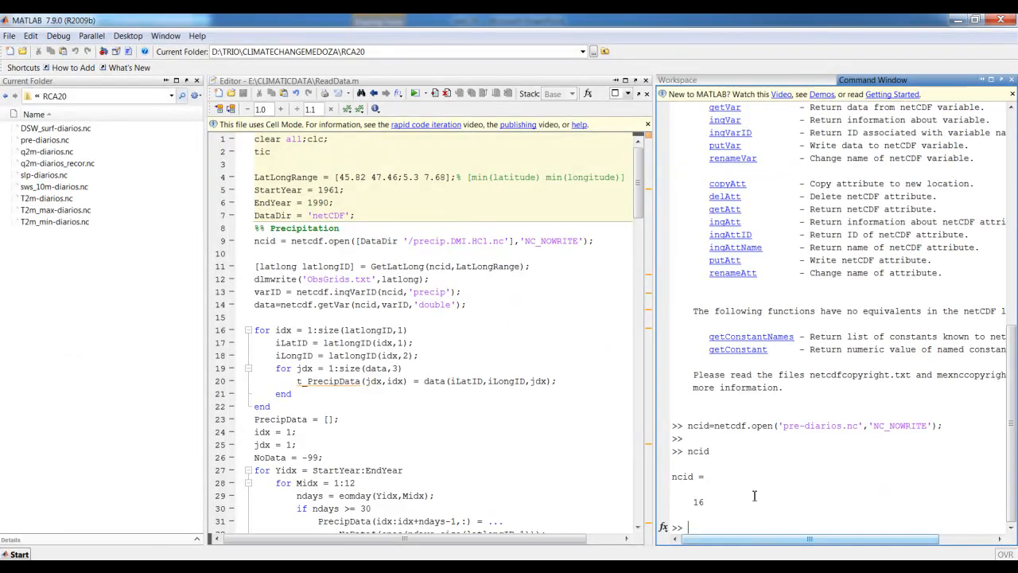
# Open pre-diarios.nc (file ID 16) and query variable 1 with netcdf.inqvar, returning lat
pyautogui.press('Return')
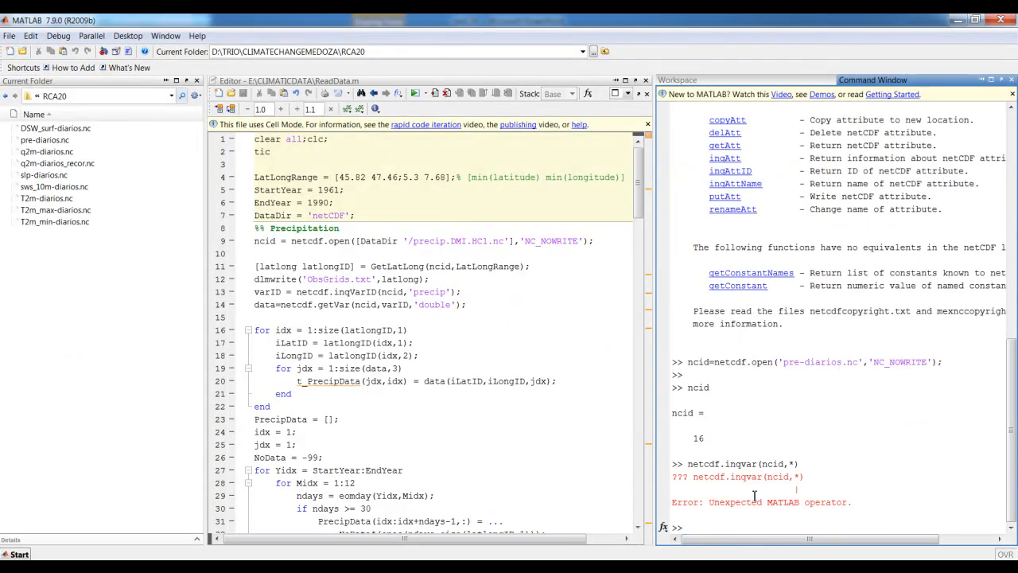
pyautogui.write('netcdf.inqvar(ncid,*)')
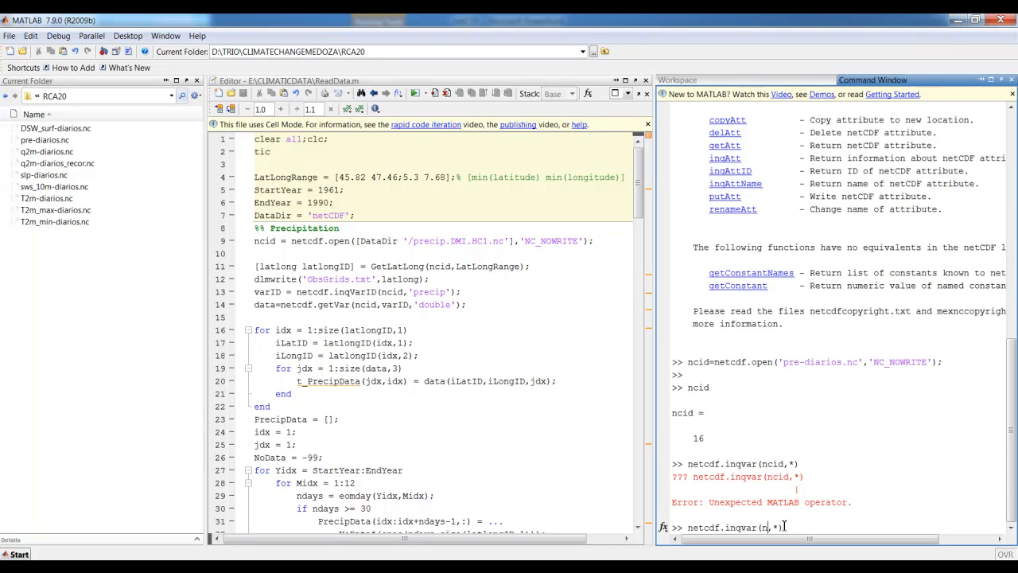
pyautogui.write('16')
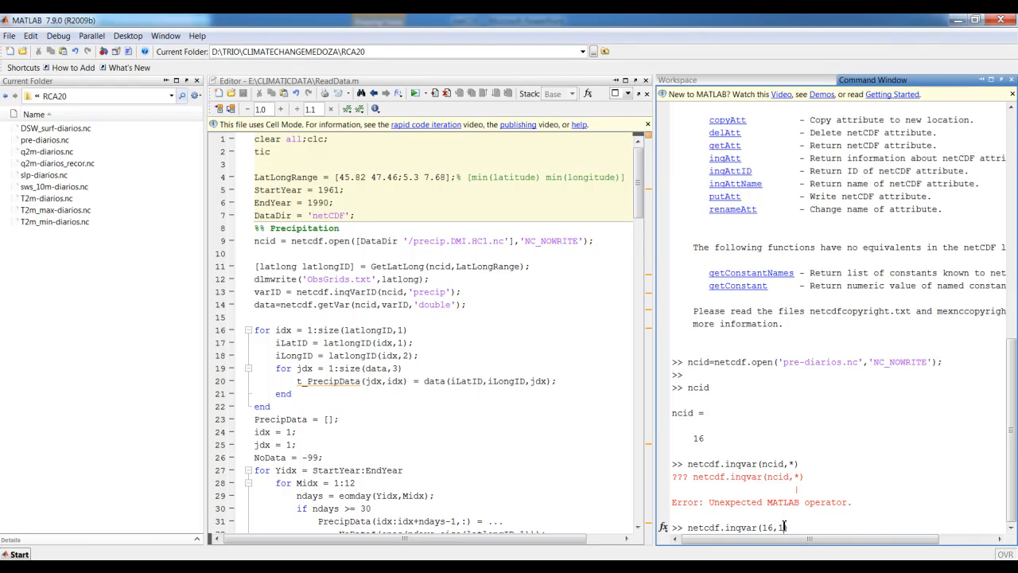
pyautogui.press('Return')
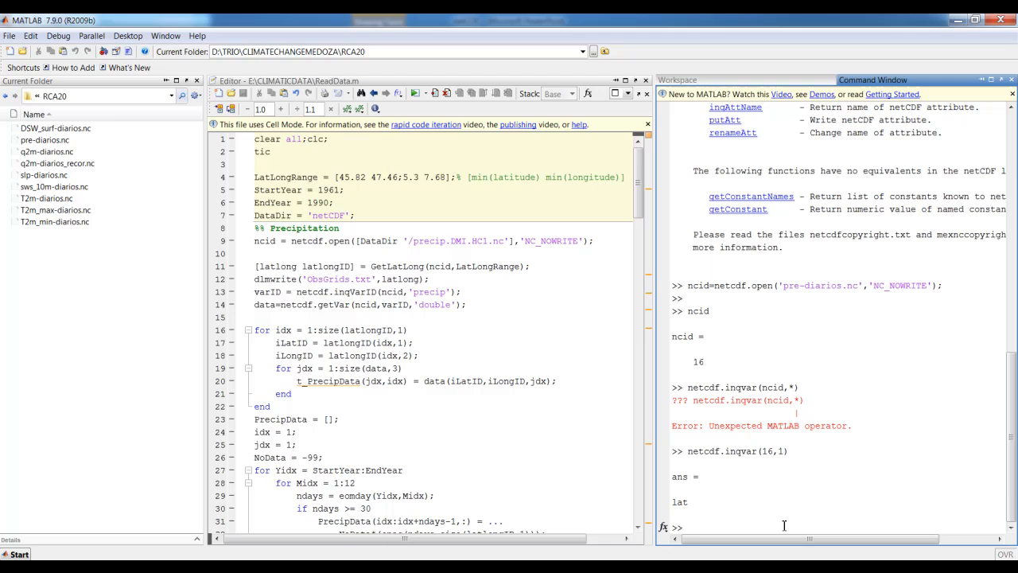
pyautogui.write('netcdf.inqvar(16,1')
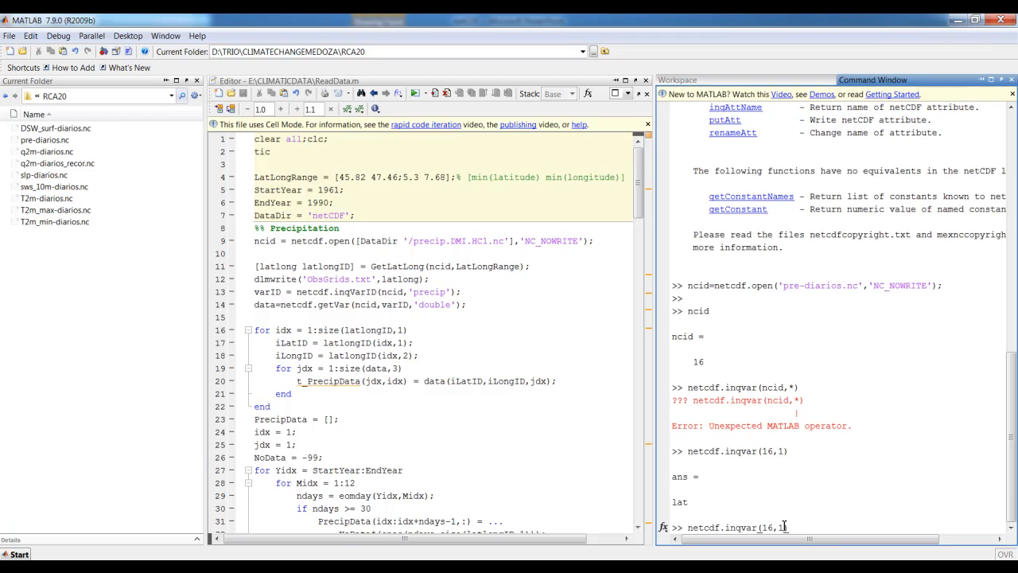
# Query variables 2–4 as height, time and var62, then return to the ReadData script
pyautogui.press('Return')
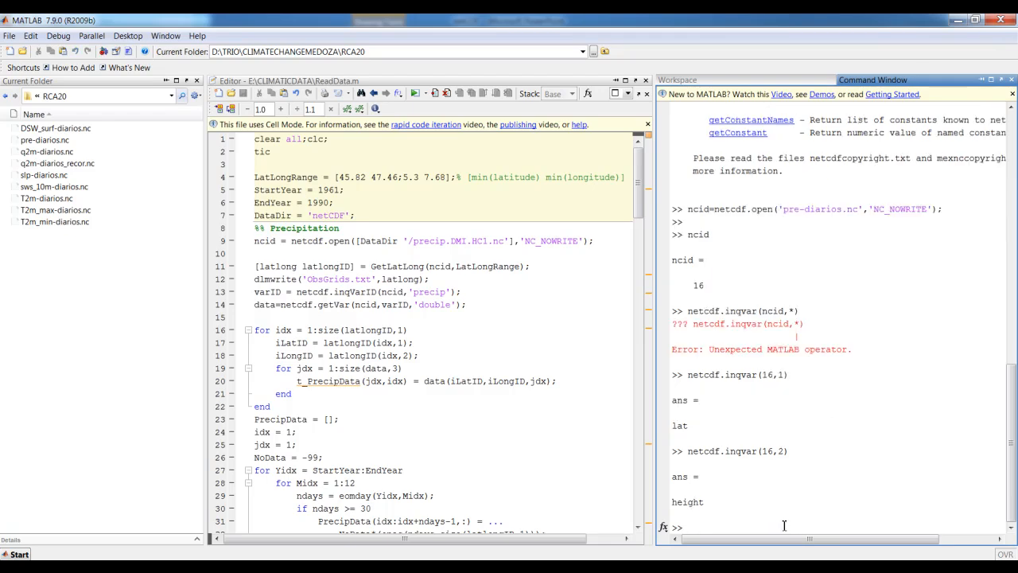
pyautogui.write('netcdf.inqvar(16,3')
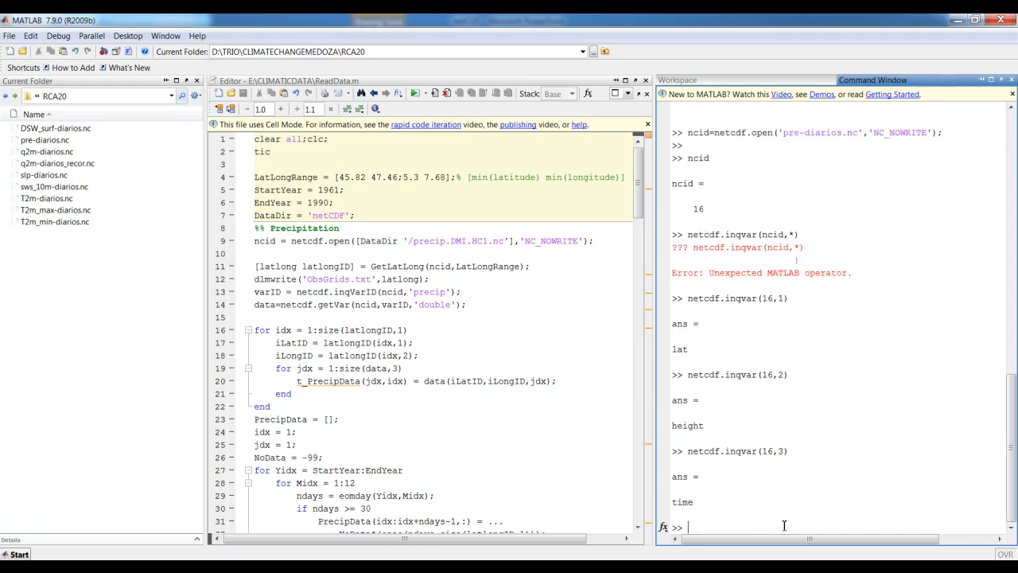
pyautogui.write('netcdf.inqvar(16,3)')
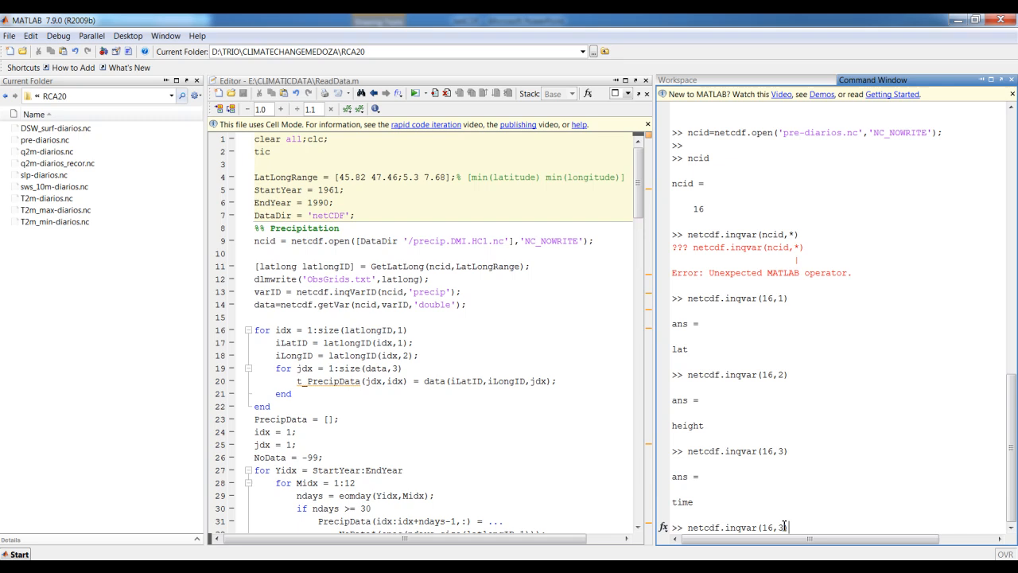
pyautogui.press('Backspace')
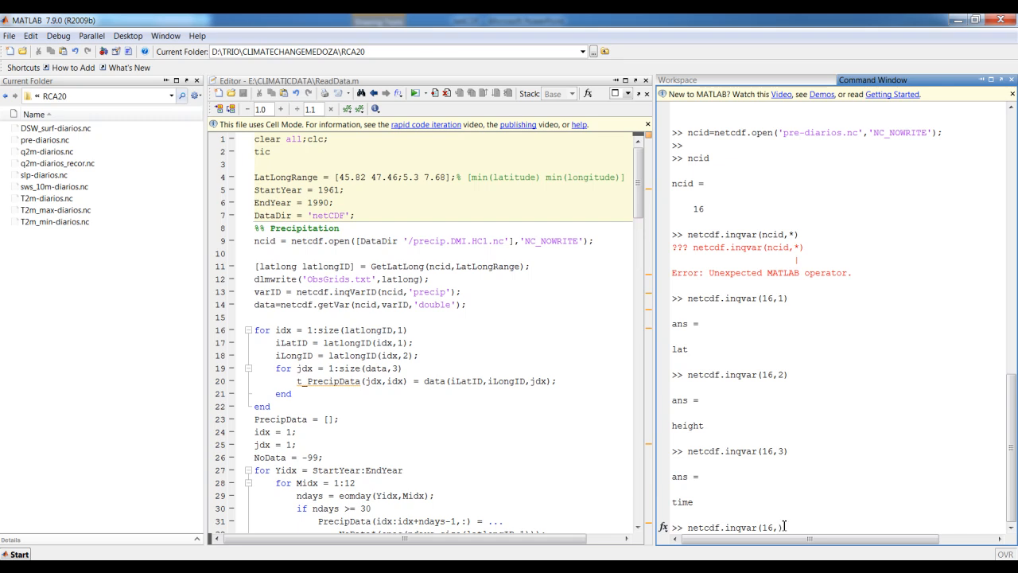
pyautogui.write('4')
pyautogui.press('Return')
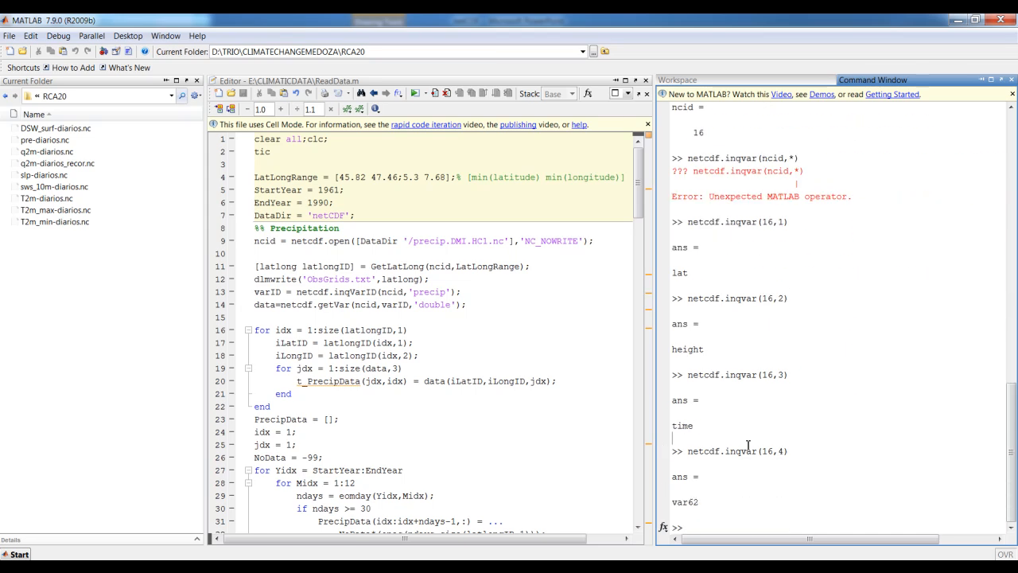
pyautogui.click(428, 311)
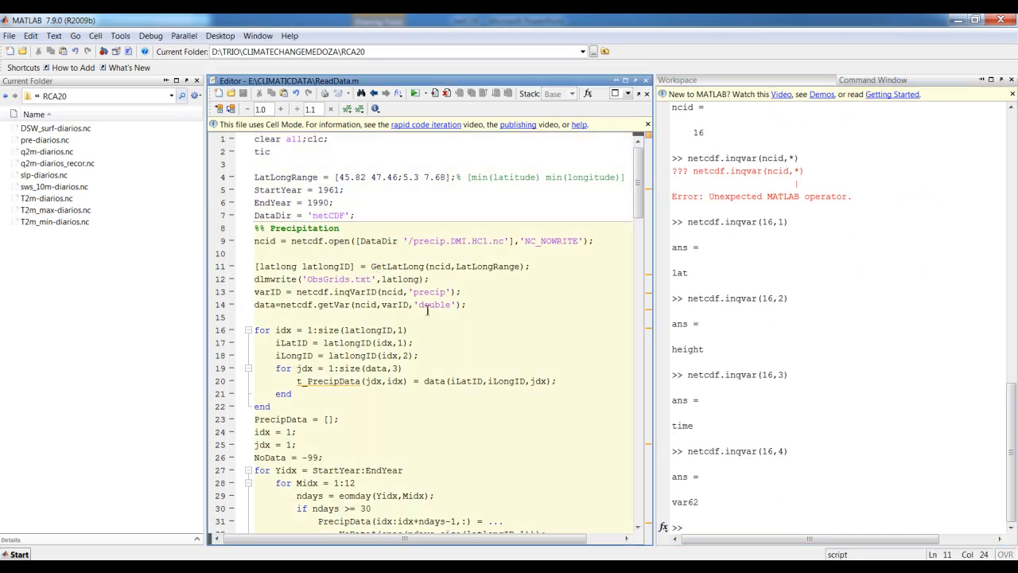